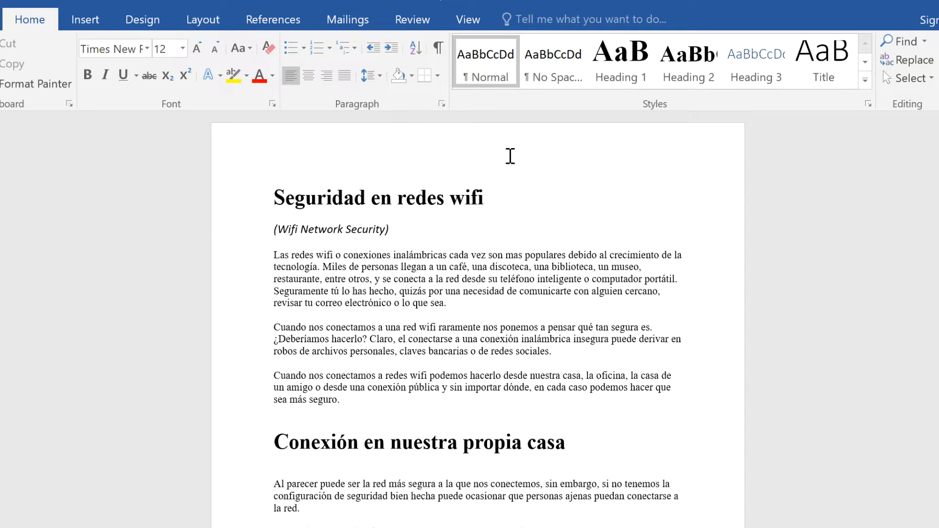
- Open the Translation Language Options from the Review tab's Translate menu
click(412, 19)
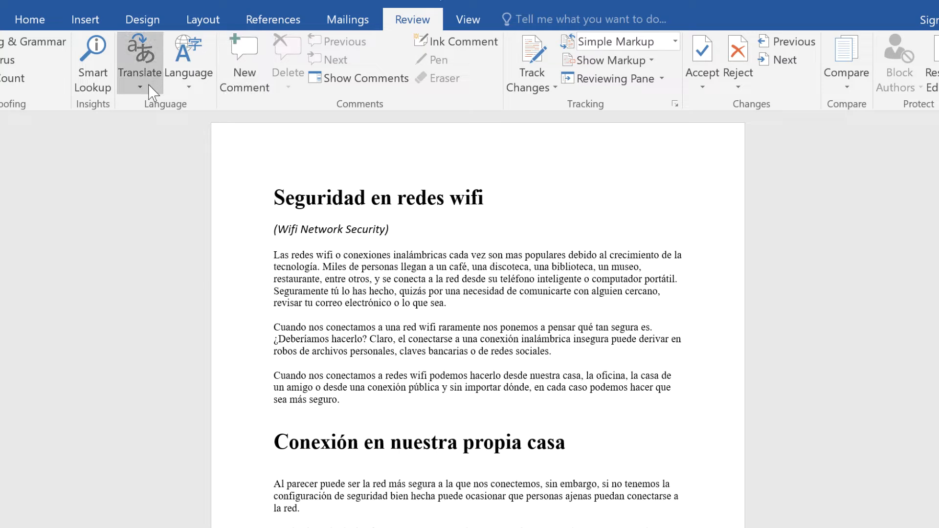
click(140, 63)
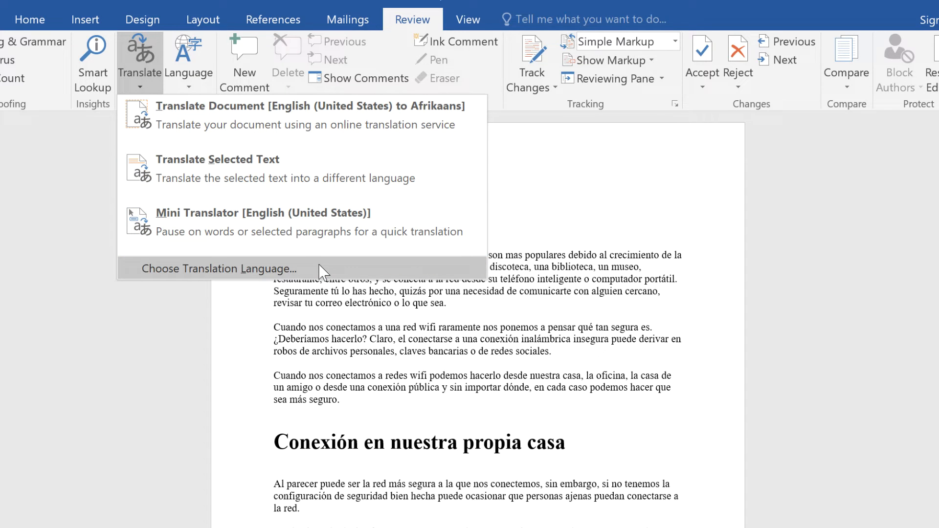
click(218, 269)
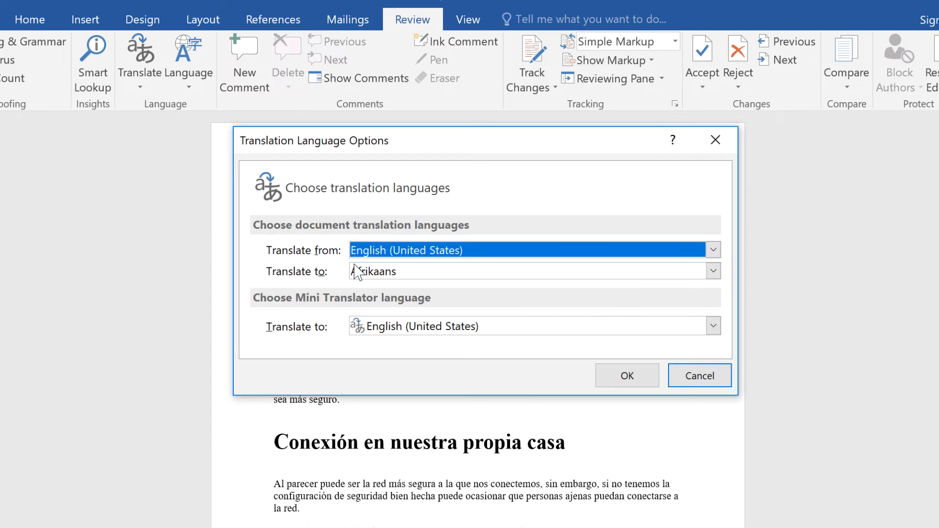
- Set document translation from Spanish (Spain) to English (United States) and confirm
click(712, 271)
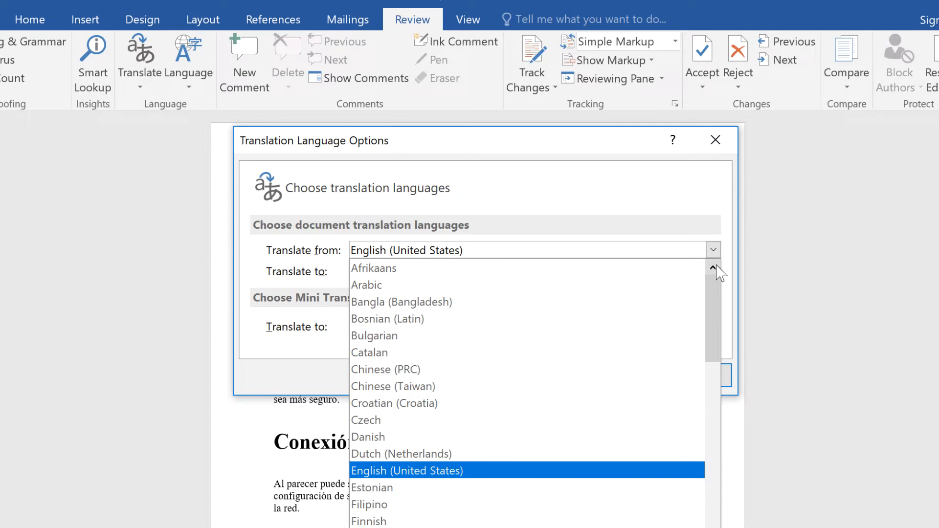
scroll(down, 3)
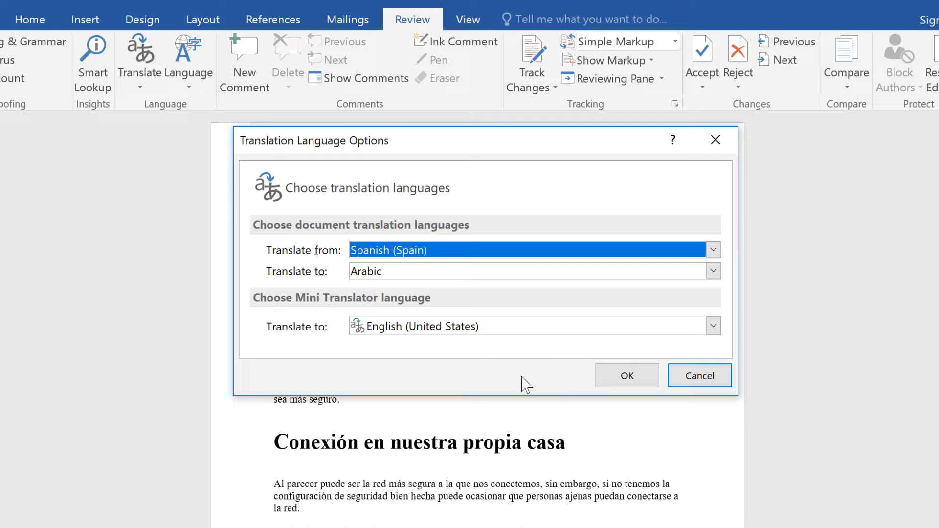
click(712, 250)
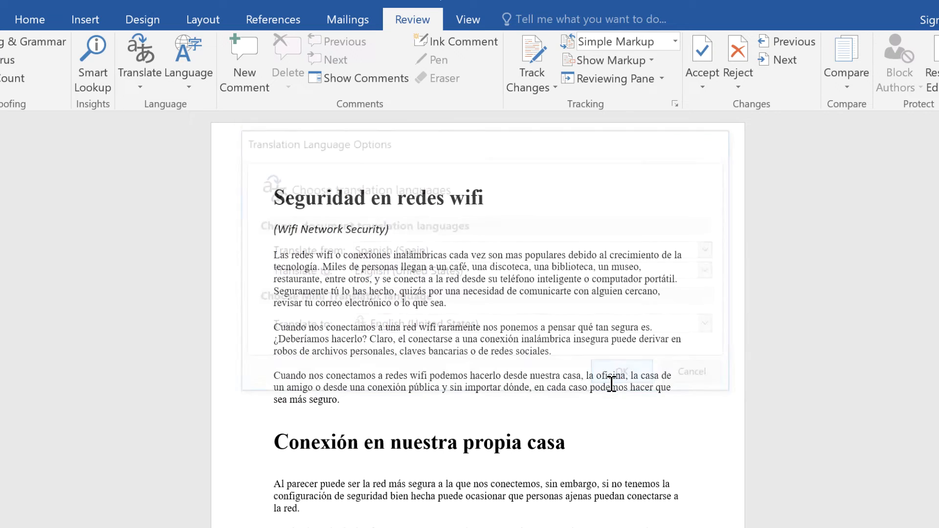
click(141, 60)
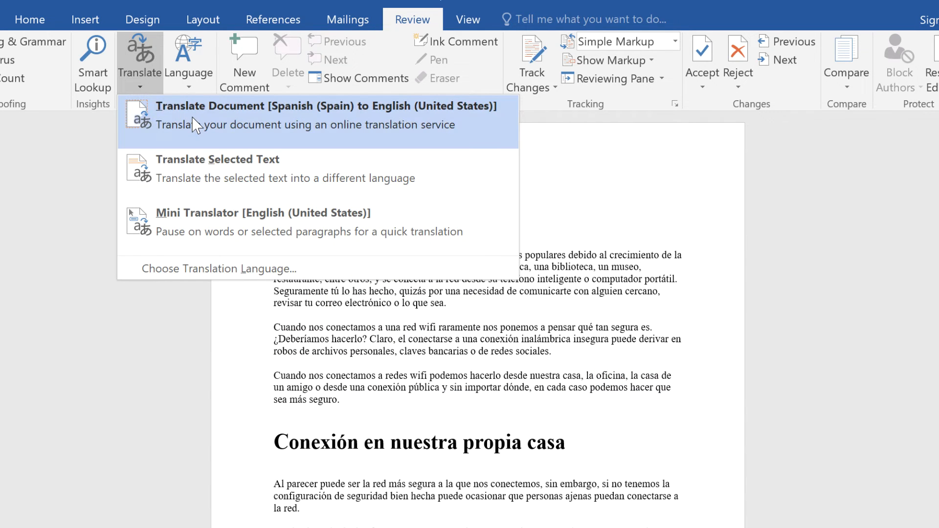
- Translate the whole document from Spanish (Spain) to English (United States), agreeing to online sending
click(325, 115)
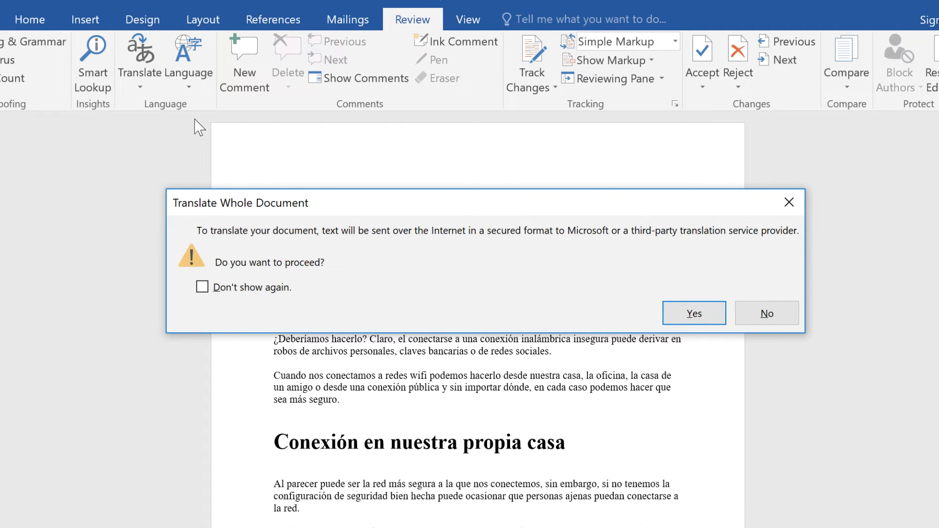
mouse_move(654, 323)
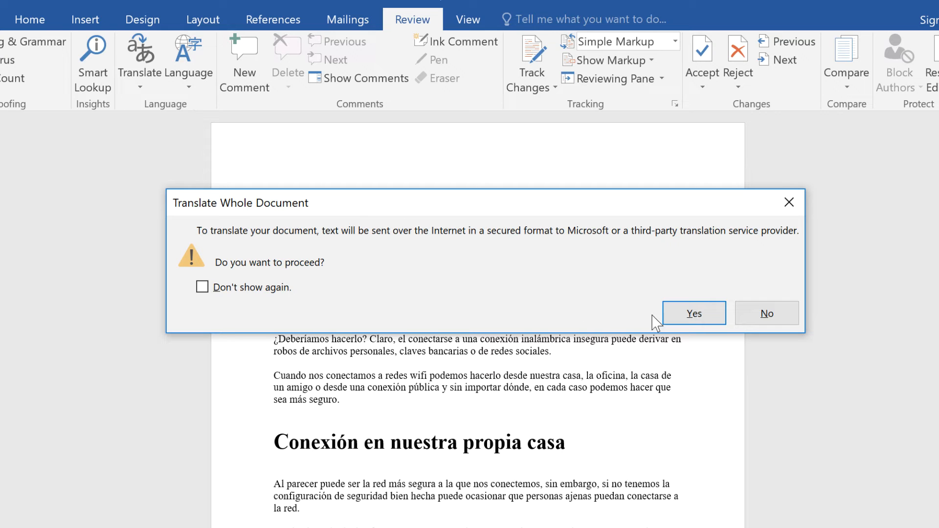
click(693, 312)
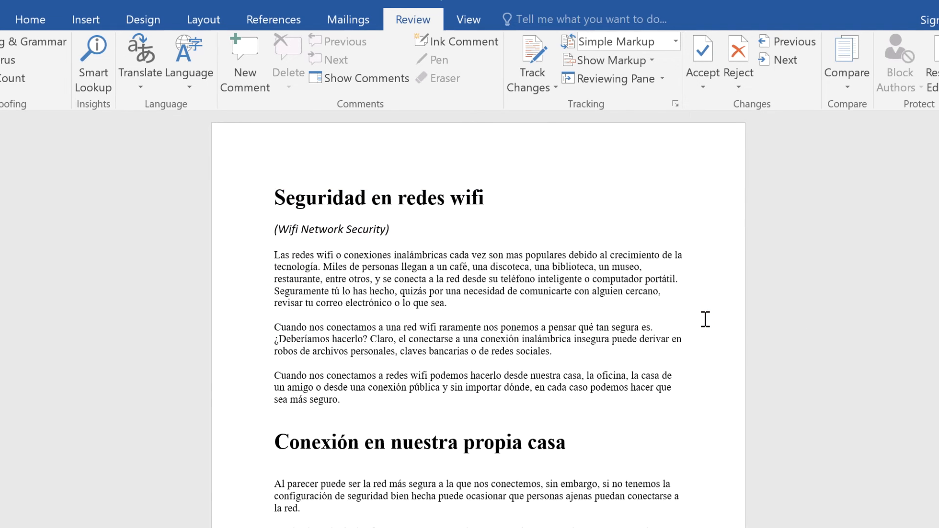